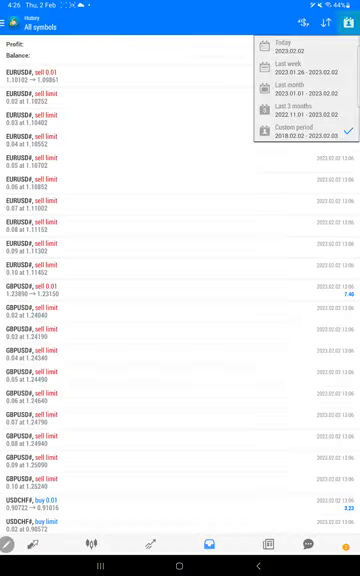
Filter the trade history to a custom period and review the closed EURUSD, GBPUSD and USDCHF deals.
left_click(300, 136)
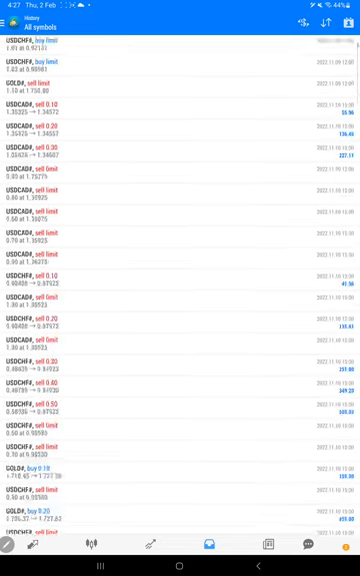
scroll("up", 3)
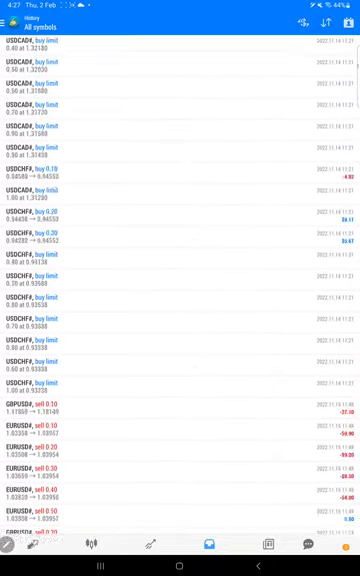
scroll("down", 3)
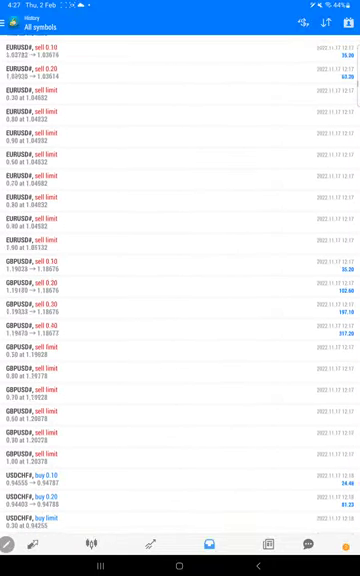